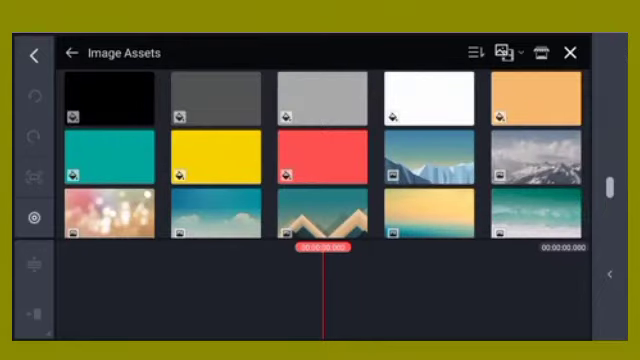
- Leave the Image Assets listing and return to the media browser's top-level folders
scroll("down", 3)
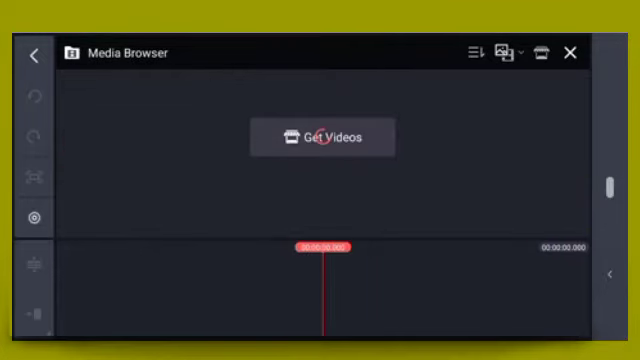
left_click(324, 136)
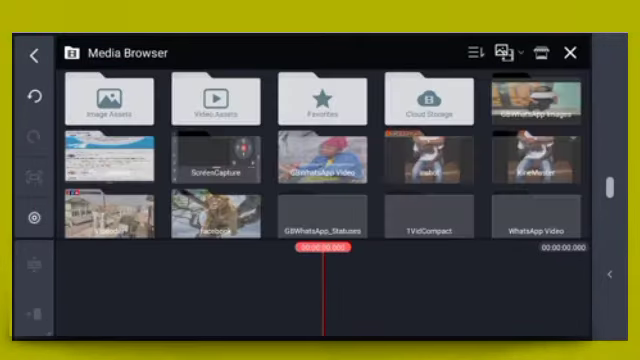
- Dismiss the media browser so the empty project editor is shown
left_click(108, 98)
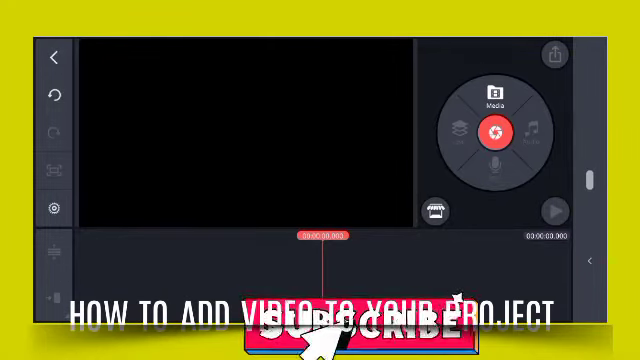
- Place the palm tree video on the timeline, accepting the re-encode to supported resolution
left_click(494, 96)
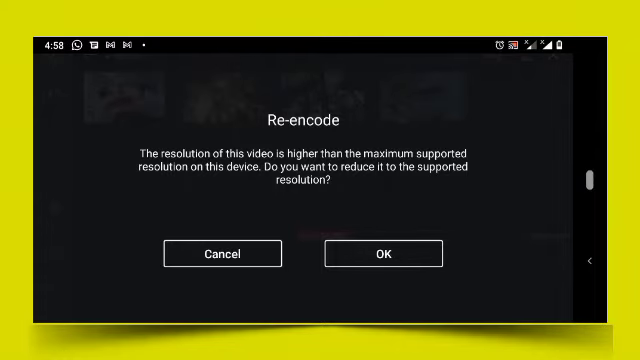
left_click(380, 254)
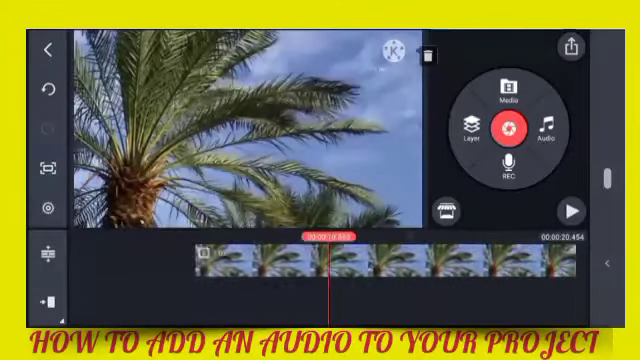
- Browse the device's Songs list down to the Kingfay wedding-day track
left_click(570, 210)
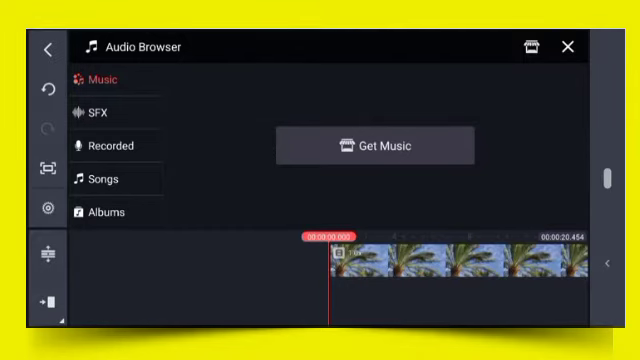
scroll("down", 3)
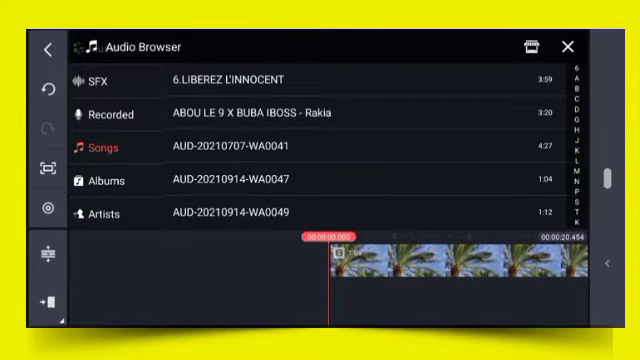
scroll("down", 3)
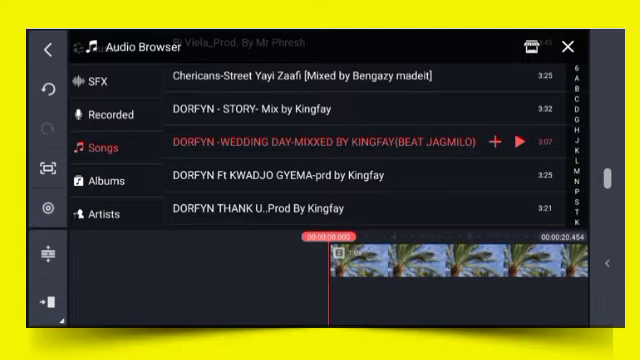
- Add the Dorfyn Wedding Day song as an audio track under the palm tree clip
left_click(490, 140)
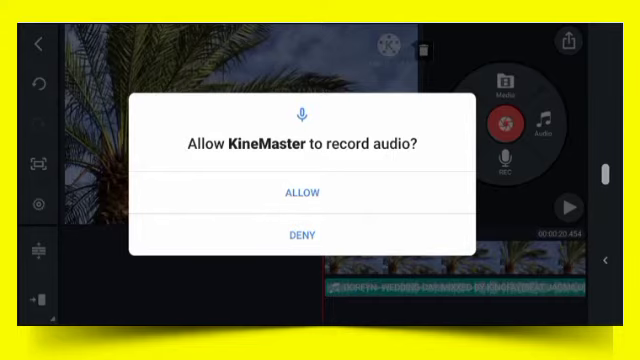
- Allow audio recording, accept the muted warning, and capture a voiceover track below the song
left_click(292, 192)
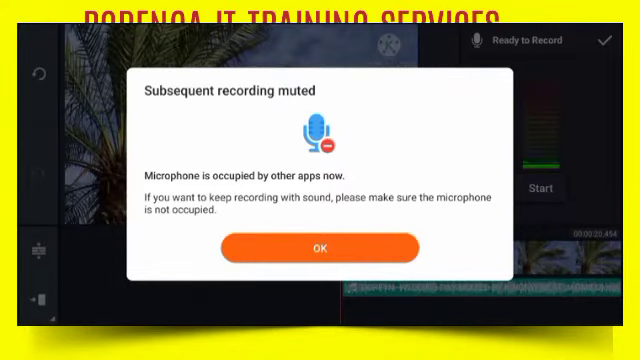
left_click(320, 248)
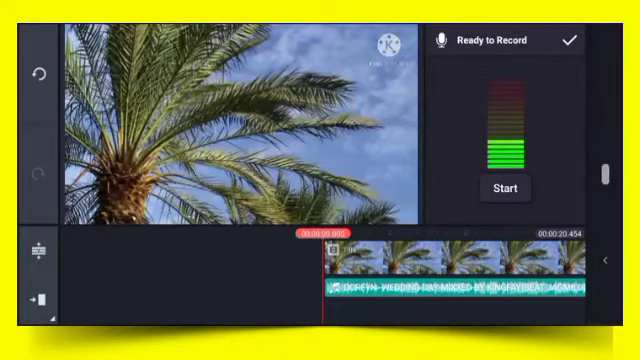
left_click(532, 188)
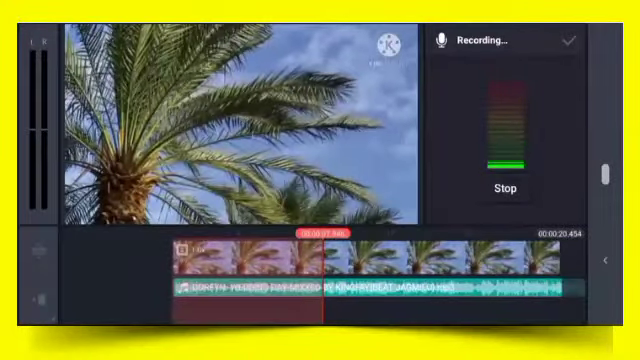
left_click(520, 186)
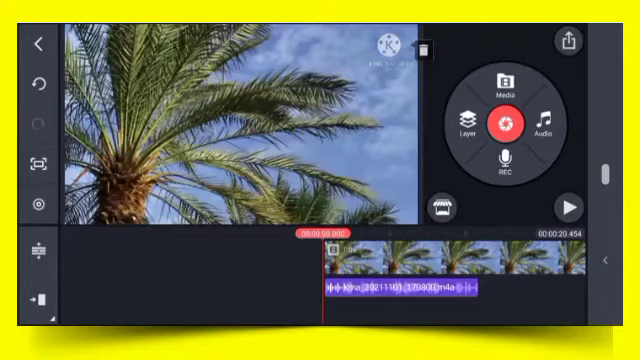
- Leave the palm tree project for a blank one with an empty timeline
left_click(568, 208)
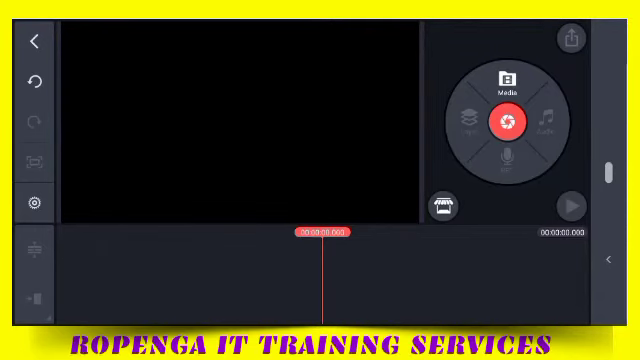
- Bring up the camera and camcorder capture choices, dismissing the not-enough-storage warning
left_click(510, 124)
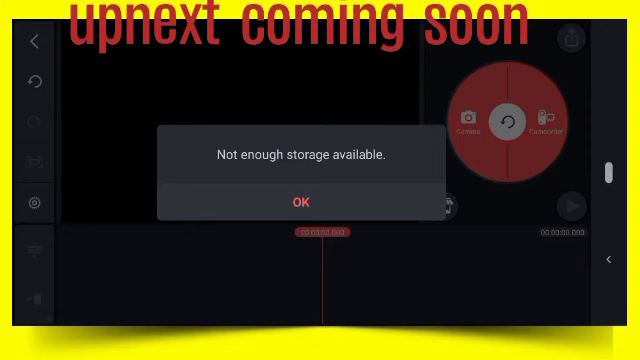
left_click(300, 202)
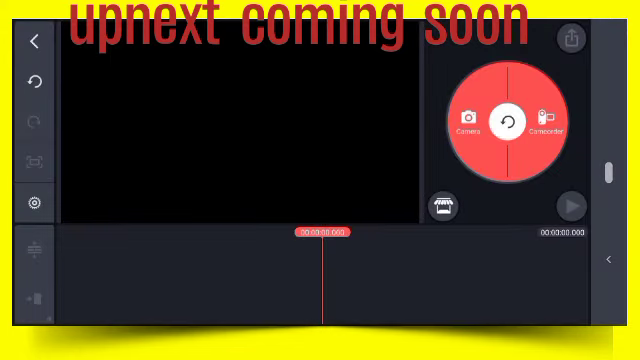